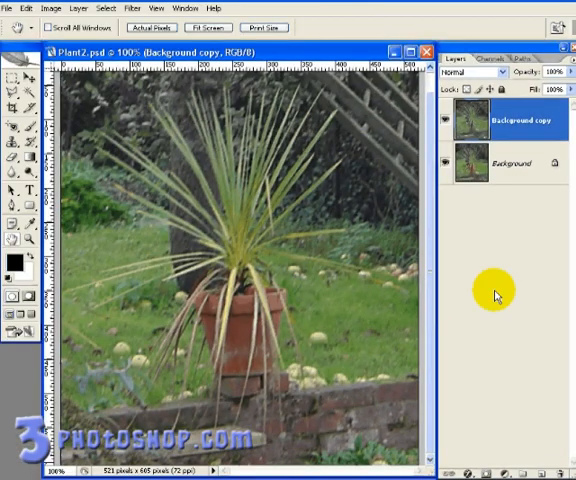
pyautogui.moveTo(500, 208)
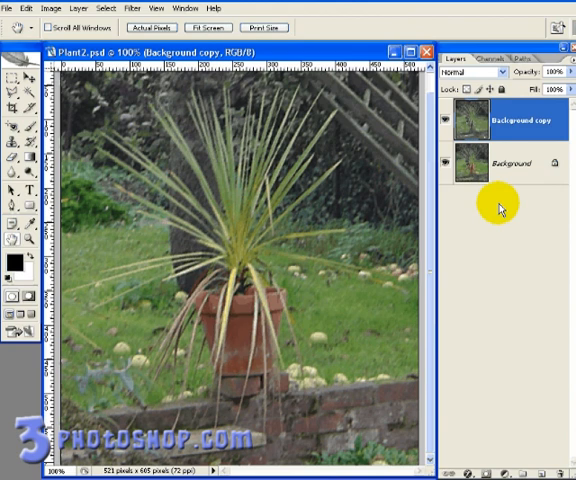
pyautogui.moveTo(496, 208)
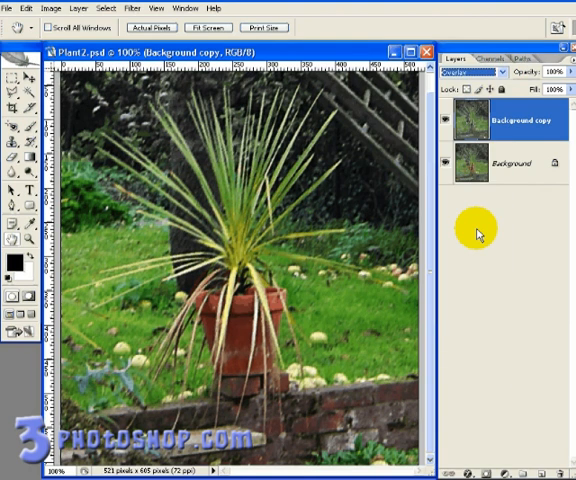
pyautogui.moveTo(402, 204)
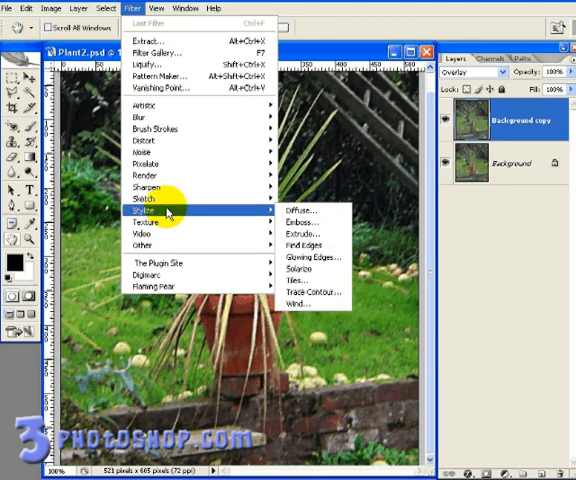
pyautogui.moveTo(312, 224)
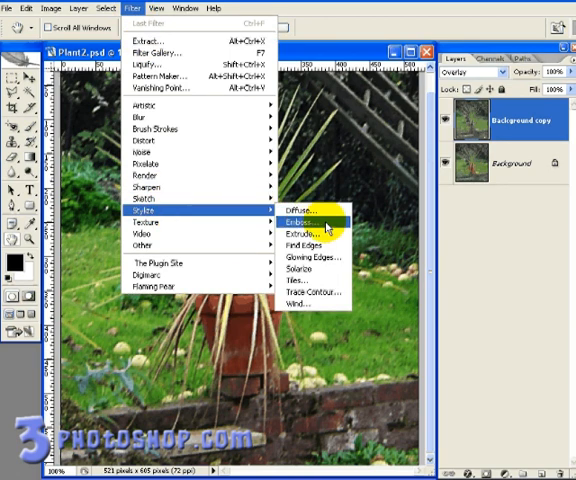
# Step: Bring up the Emboss filter dialog via Filter > Stylize > Emboss for the duplicate layer
pyautogui.click(312, 222)
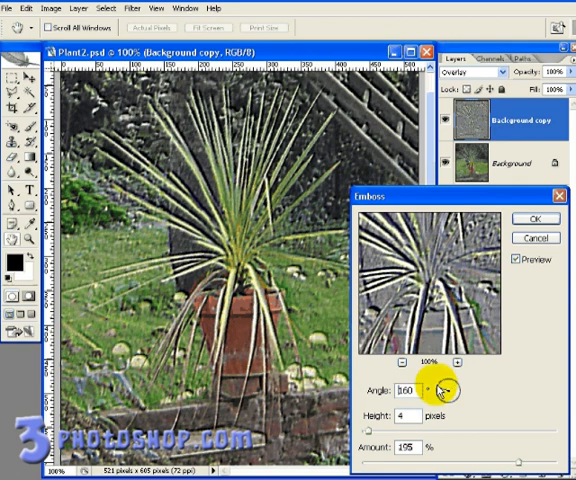
# Step: Adjust the Emboss lighting angle so the plant's edges stand out in relief
pyautogui.moveTo(452, 388); pyautogui.dragTo(448, 384)
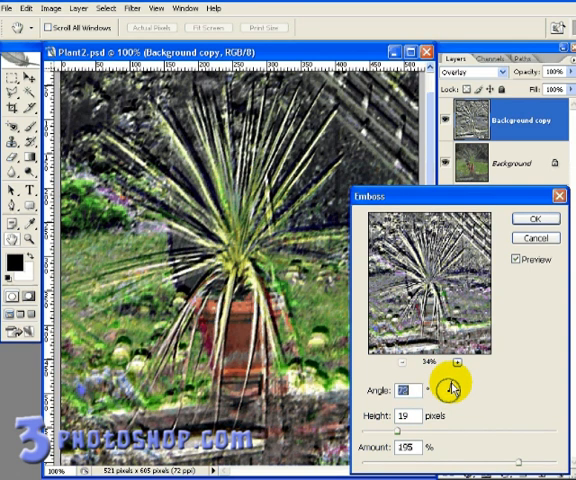
pyautogui.moveTo(456, 390); pyautogui.dragTo(464, 384)
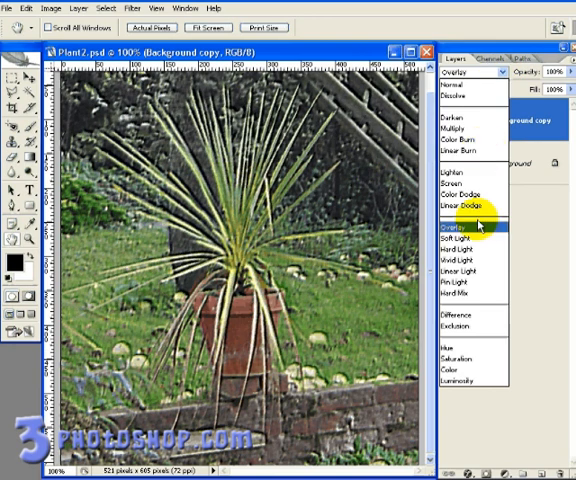
# Step: Try Overlay, Soft Light and Hard Light blending modes on the embossed layer
pyautogui.click(456, 232)
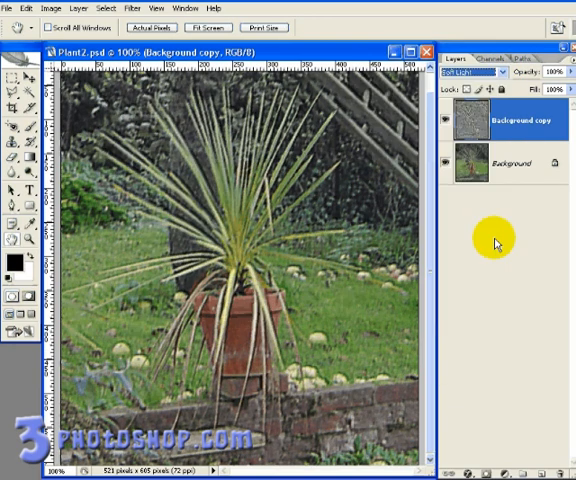
pyautogui.click(484, 76)
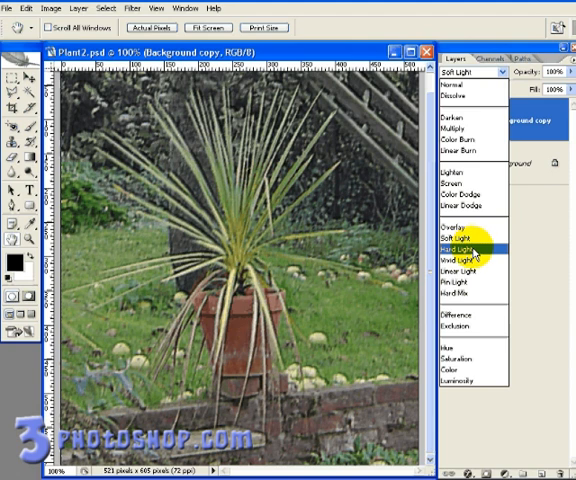
pyautogui.click(460, 246)
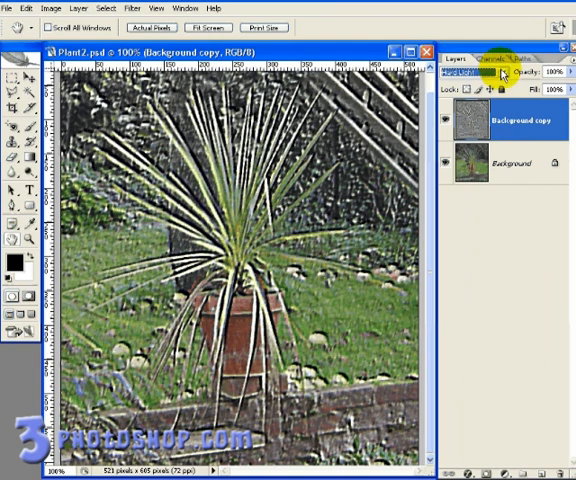
pyautogui.click(464, 76)
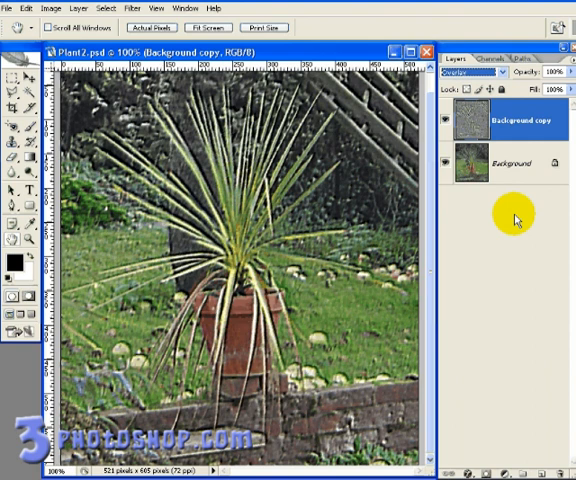
# Step: Undo the last blend mode change from the Edit menu so the effect is subtler
pyautogui.click(30, 12)
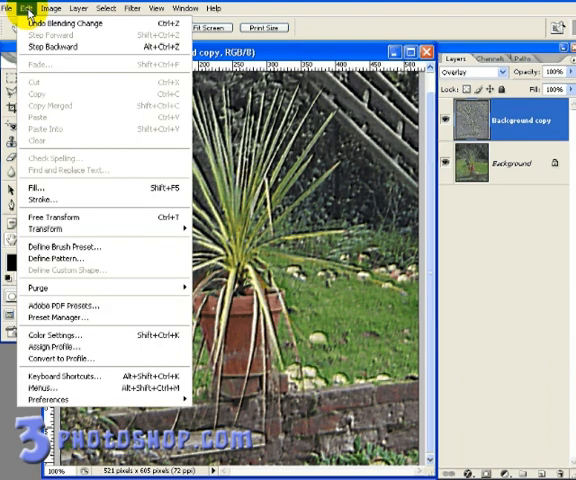
pyautogui.moveTo(110, 68)
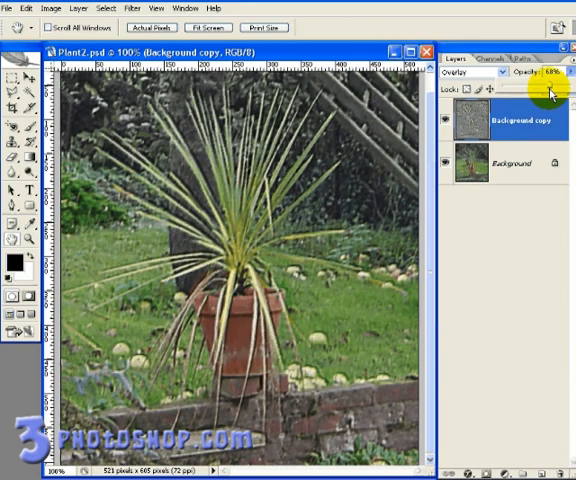
# Step: Lower the embossed Background copy layer's opacity to soften the sharpening
pyautogui.moveTo(538, 92); pyautogui.dragTo(548, 90)
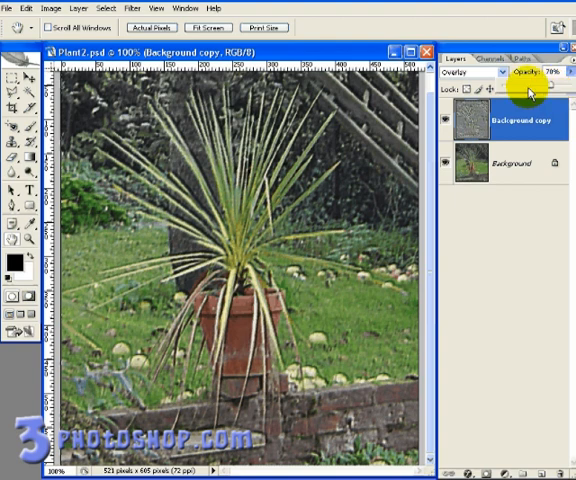